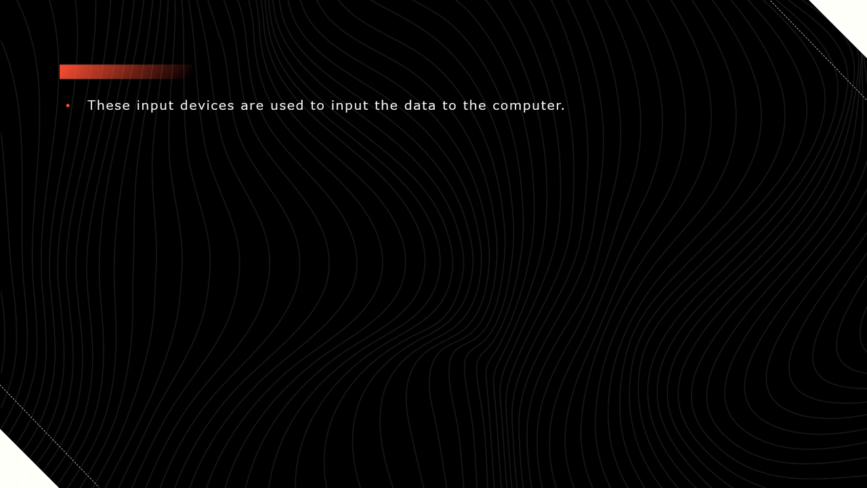
Advance to the MOUSE slide showing four parts, mechanical and optical types, and a picture
key("Right")
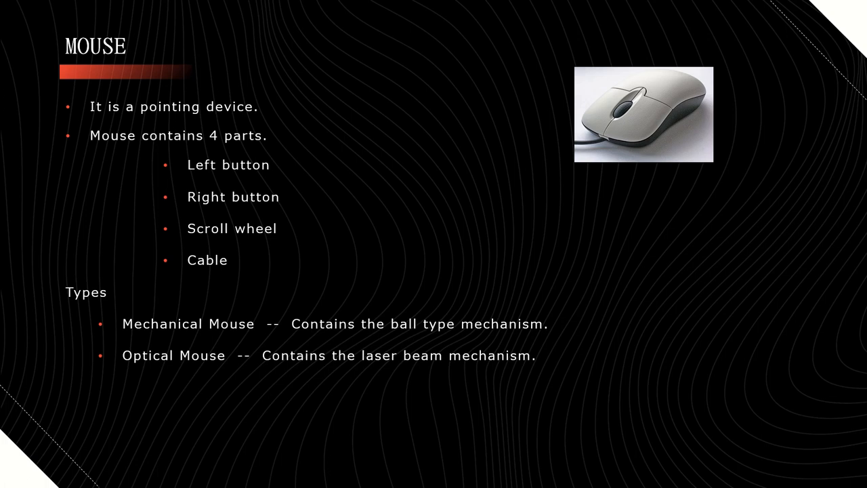